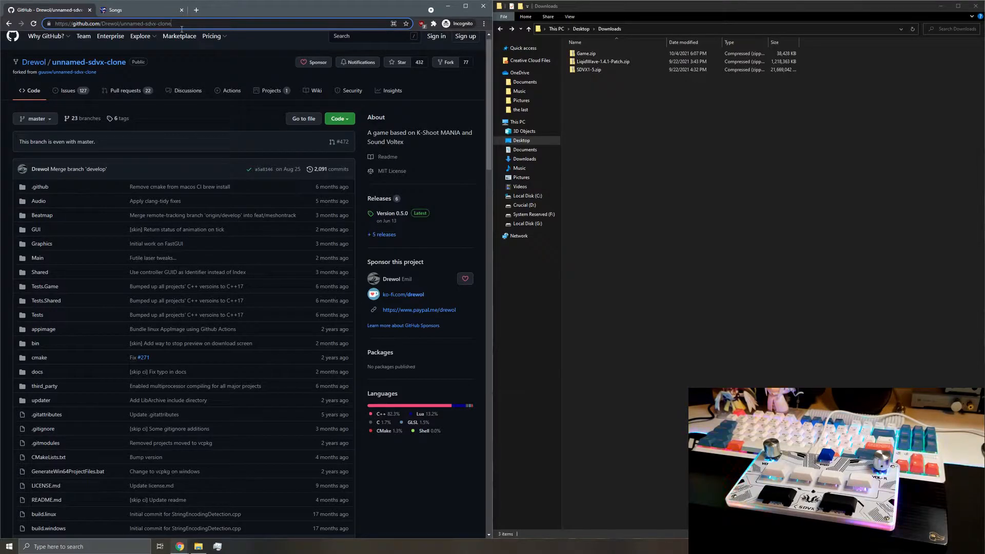
# Scroll through the current onichan.wtf page
pyautogui.scroll(-3)
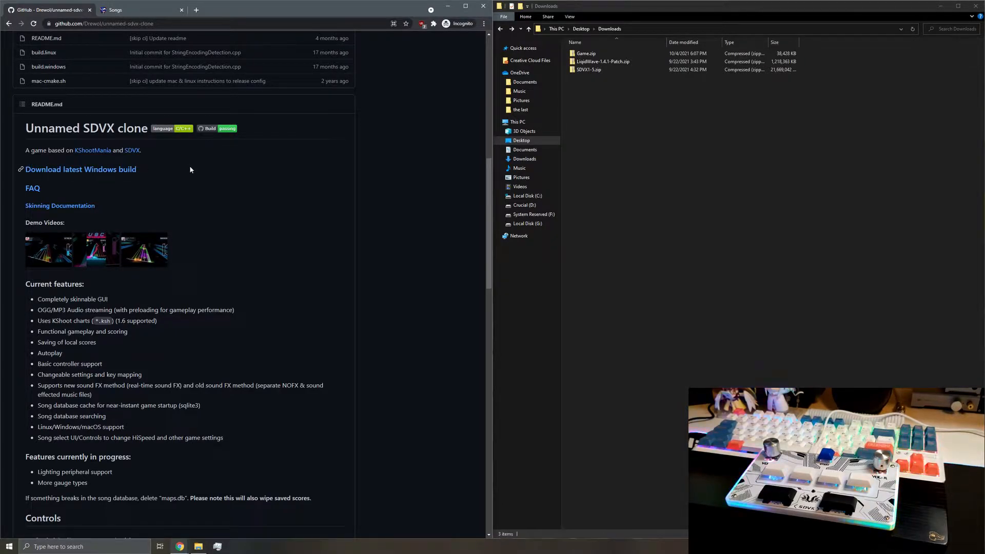
pyautogui.scroll(-3)
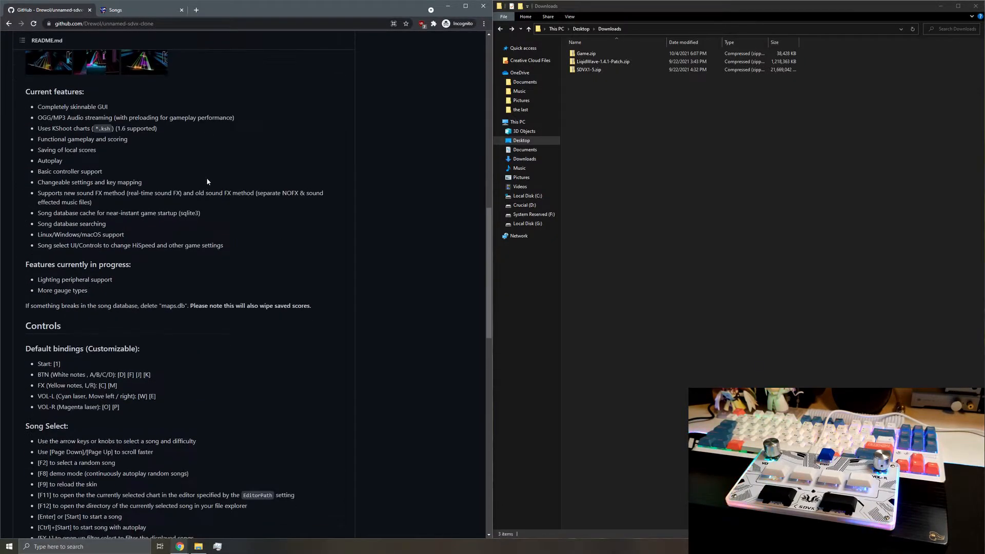
pyautogui.scroll(-3)
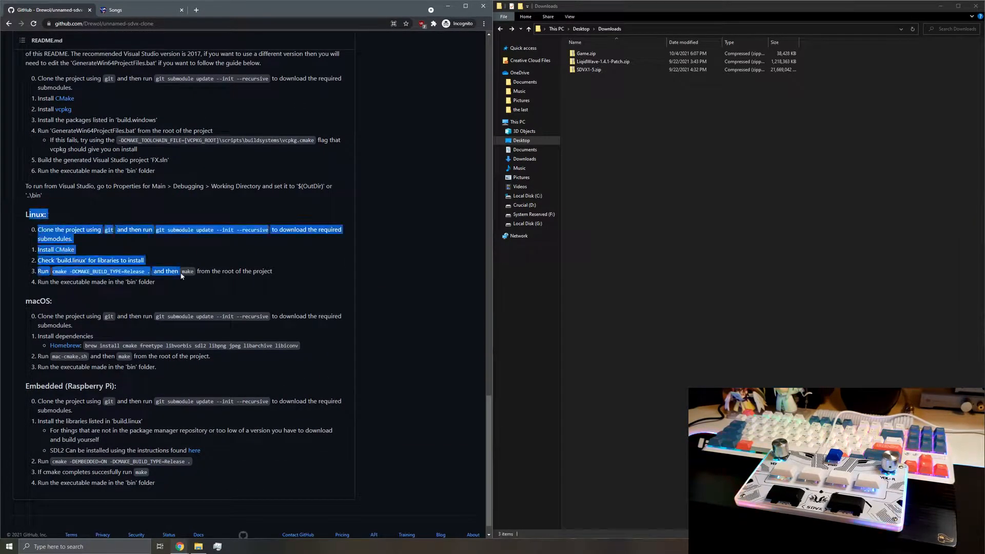
pyautogui.click(169, 369)
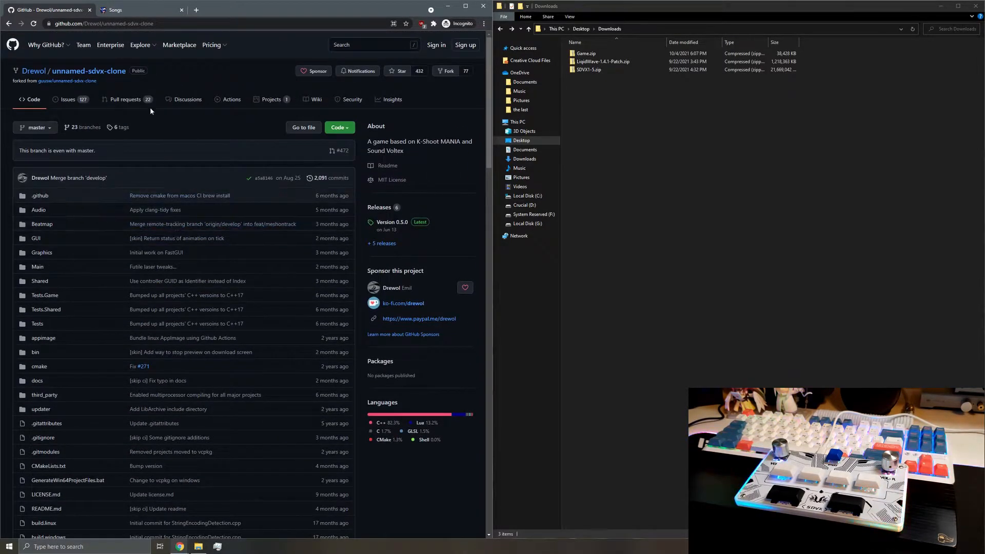
# Look over the SDVX pack downloads on the Songs page, then go to Skins
pyautogui.click(139, 9)
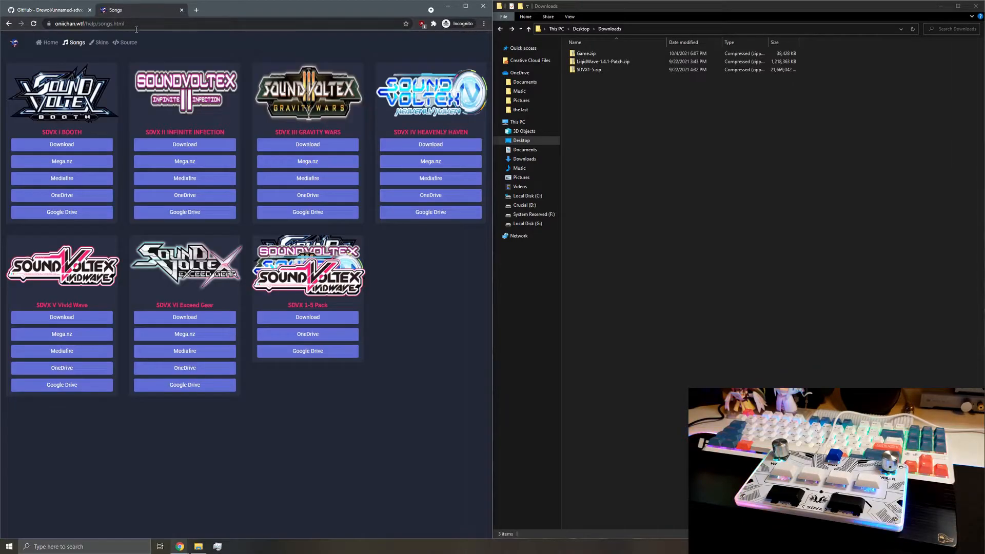
pyautogui.click(87, 24)
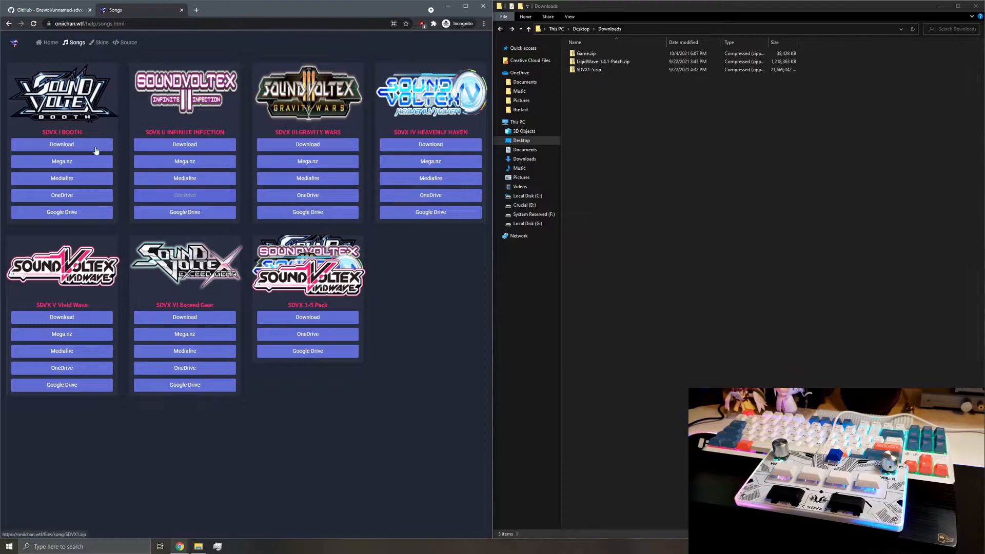
pyautogui.moveTo(176, 171)
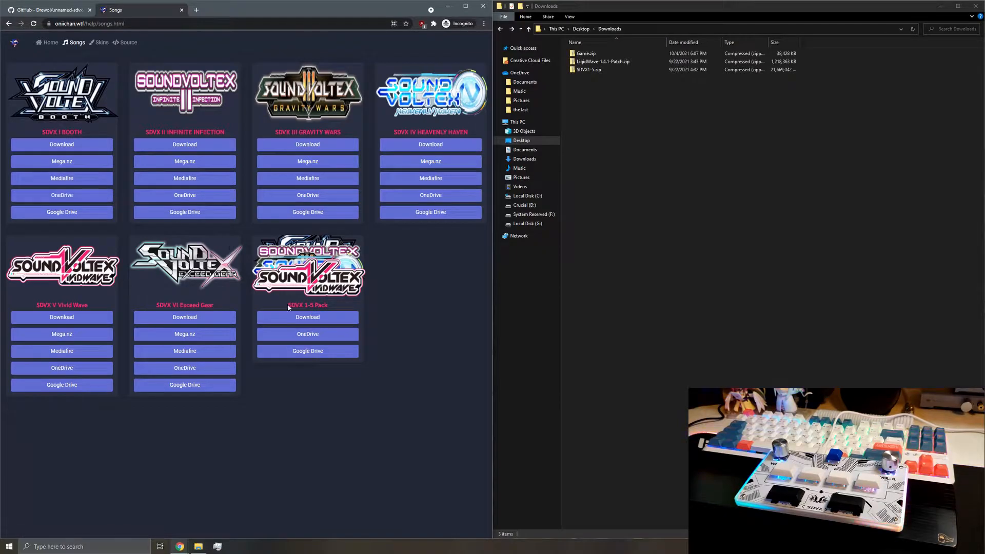
pyautogui.doubleClick(308, 305)
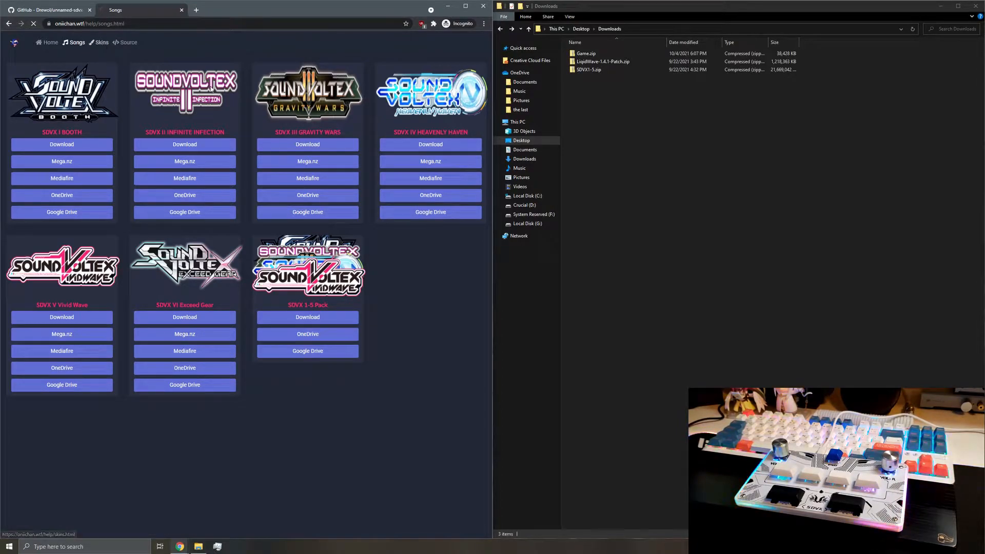
pyautogui.click(101, 42)
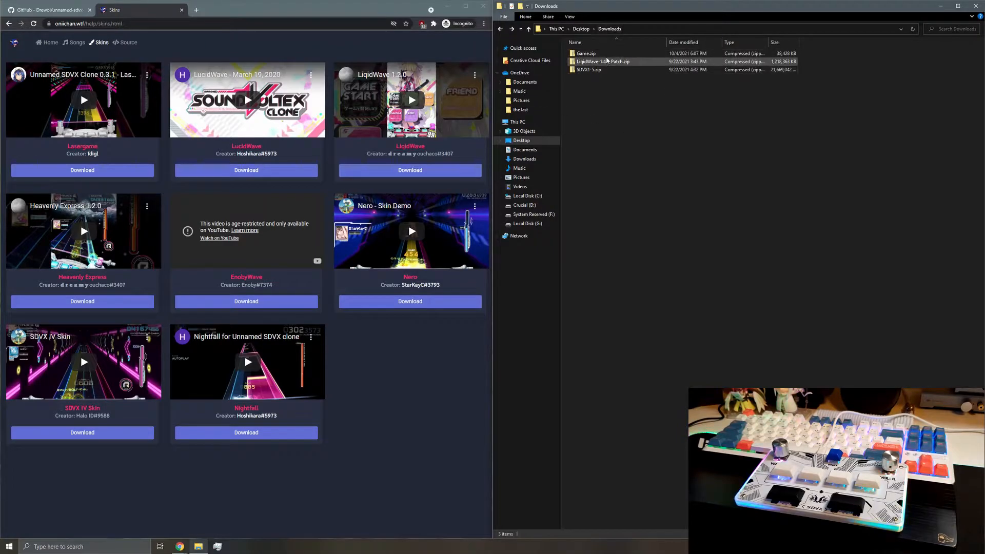
# Extract the LiquidWave patch into its own folder and the SDVX1-5 songs into Downloads
pyautogui.click(586, 53)
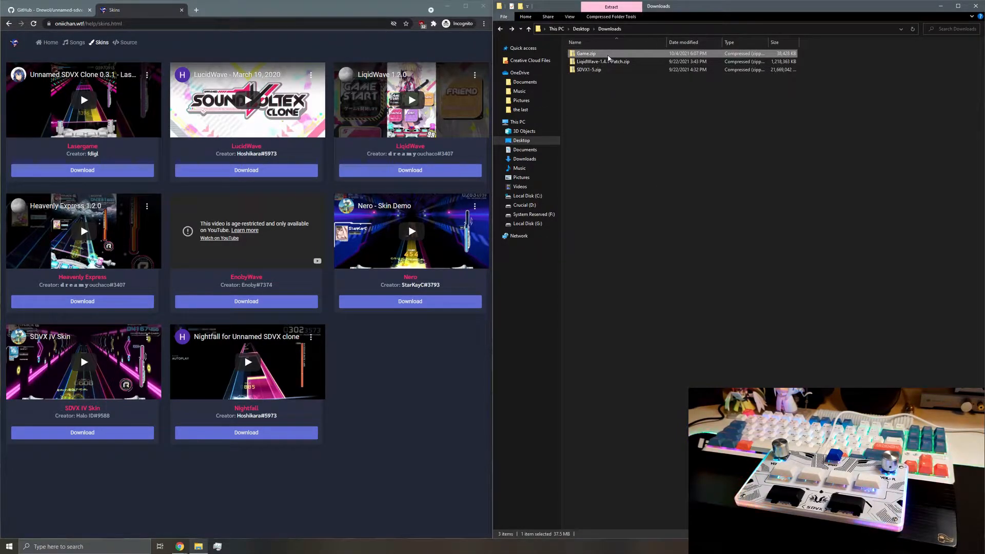
pyautogui.click(603, 61)
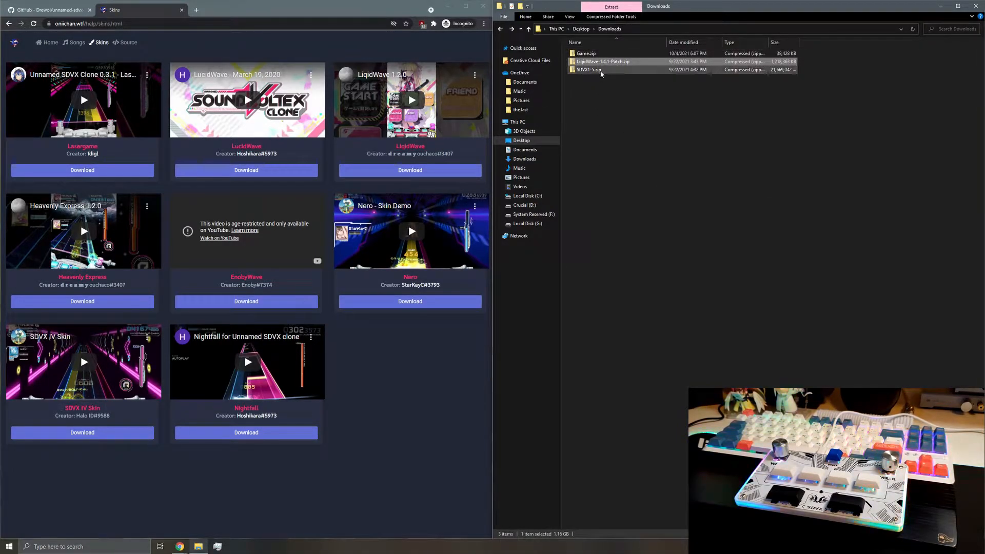
pyautogui.rightClick(589, 69)
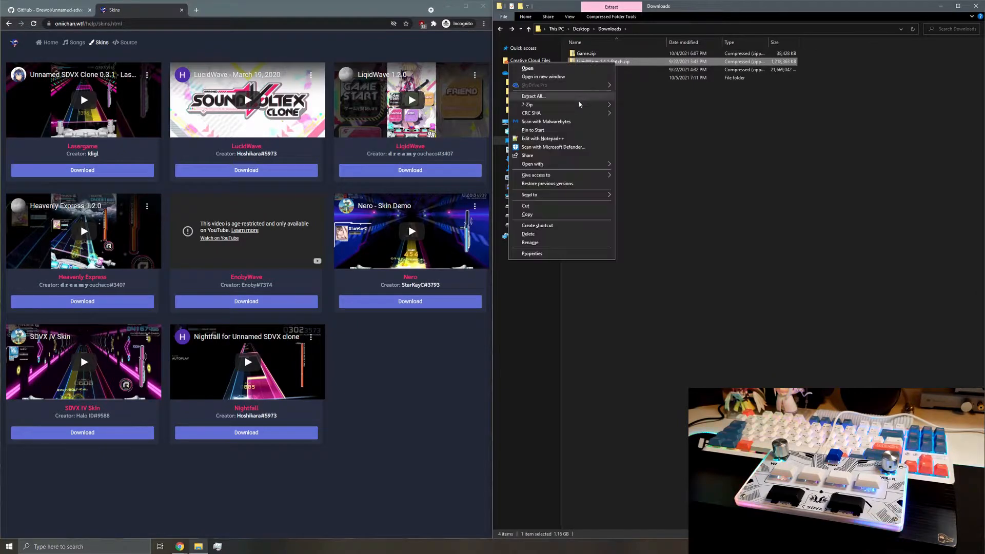
pyautogui.click(532, 96)
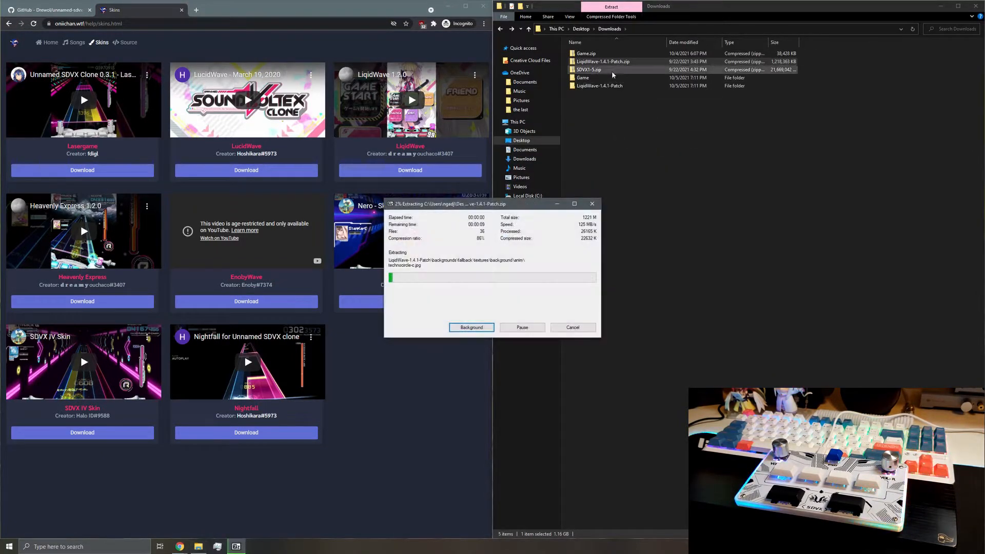
pyautogui.rightClick(589, 70)
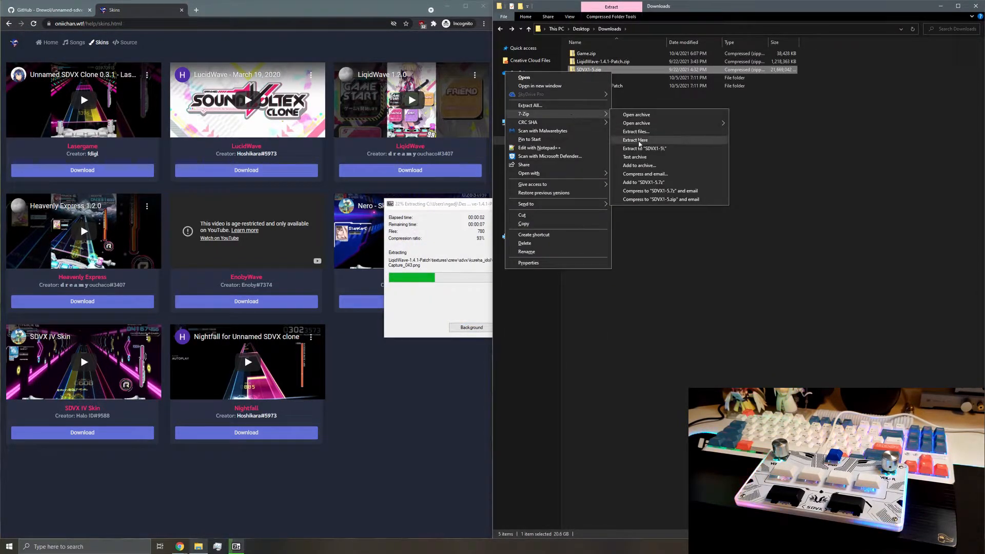
pyautogui.click(635, 139)
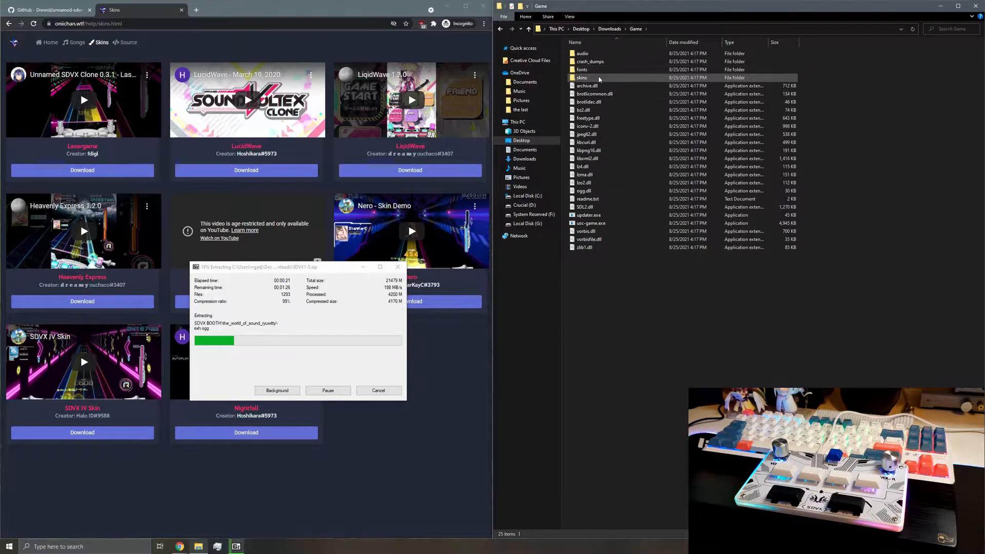
# Open the Game folder's skins directory, then launch usc-game.exe
pyautogui.doubleClick(581, 78)
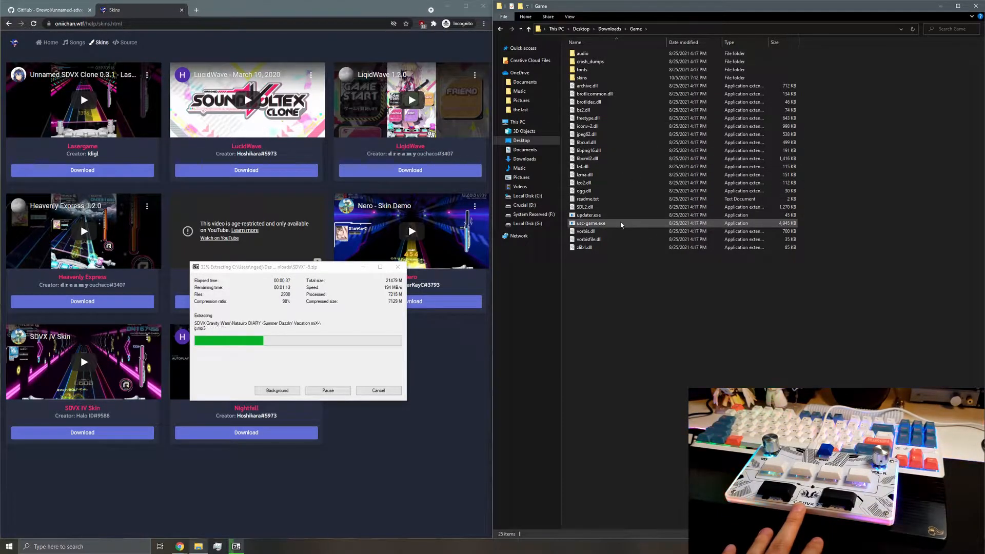
pyautogui.click(591, 223)
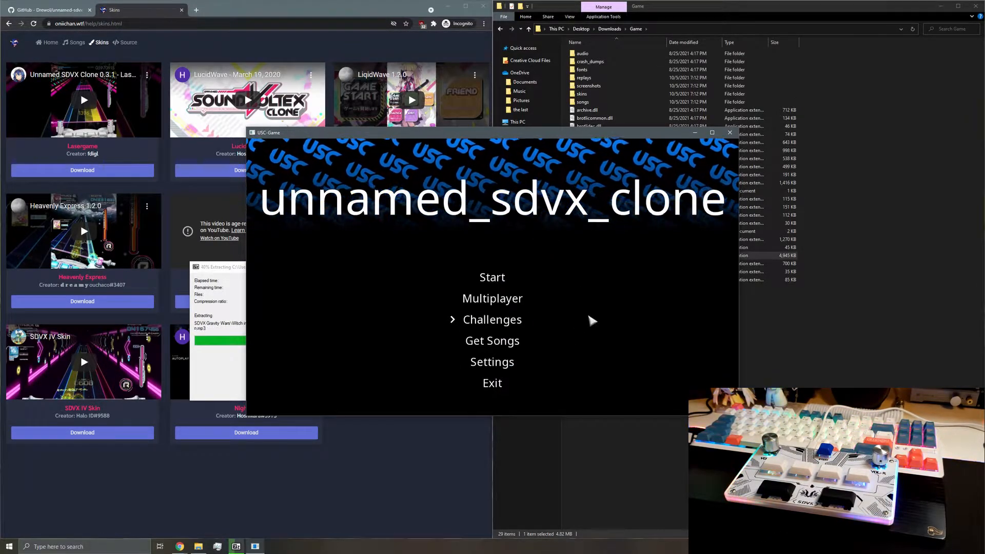
# Maximize the window, keep the SOUND VOLTEX controller for button input, and start key binding
pyautogui.click(492, 361)
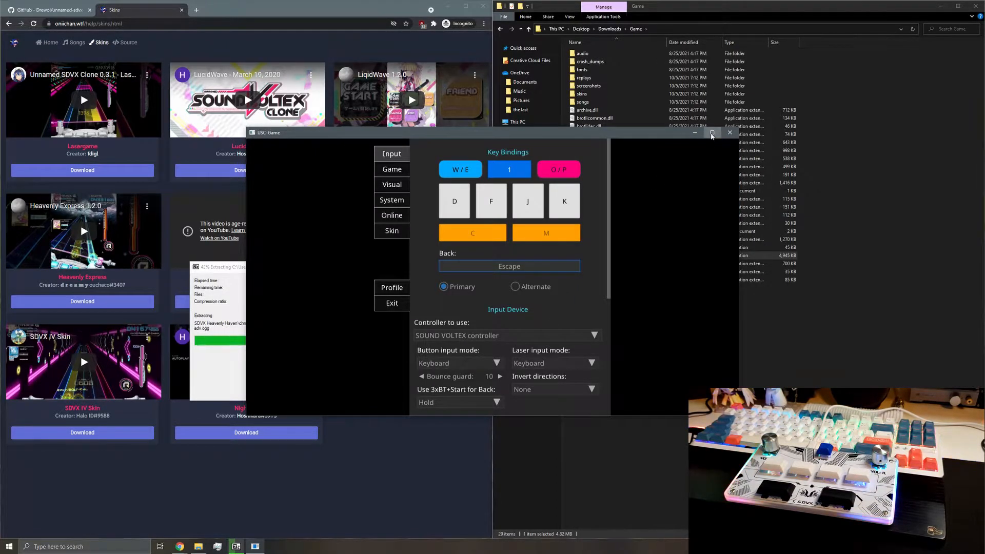
pyautogui.click(712, 133)
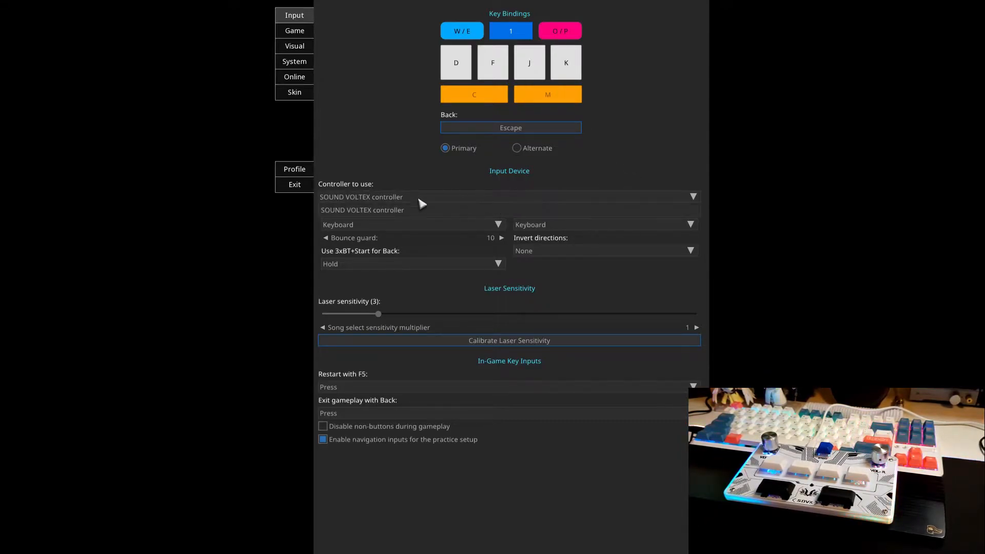
pyautogui.moveTo(425, 215)
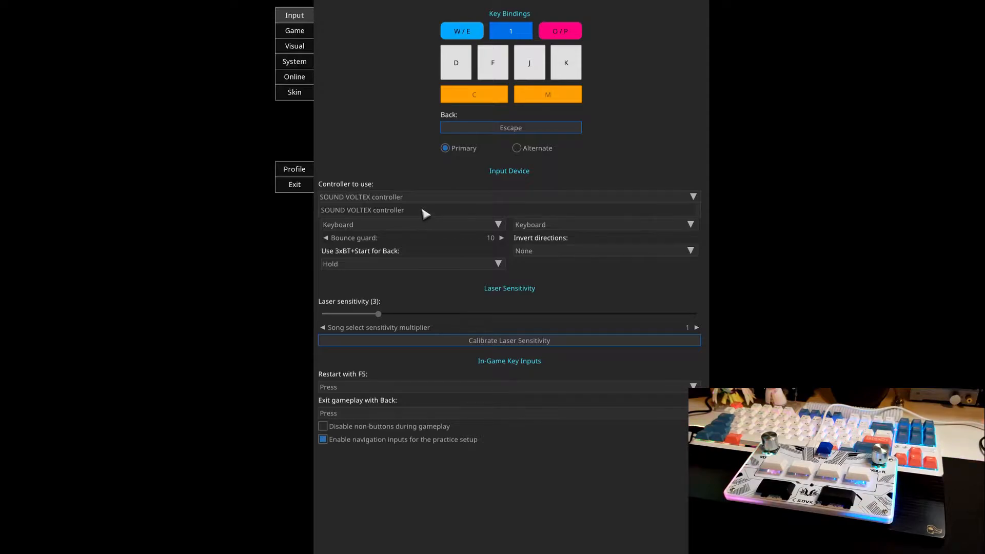
pyautogui.click(411, 224)
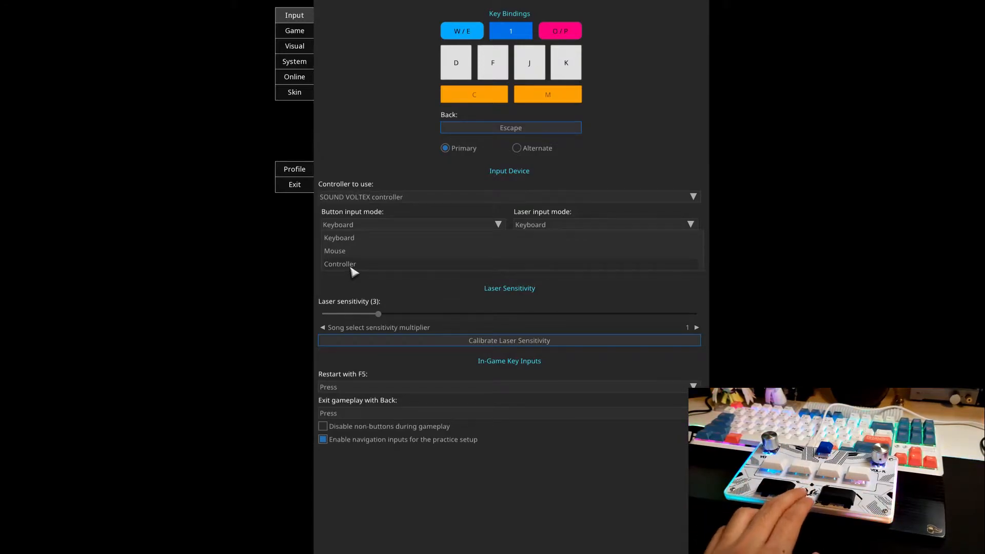
pyautogui.click(339, 263)
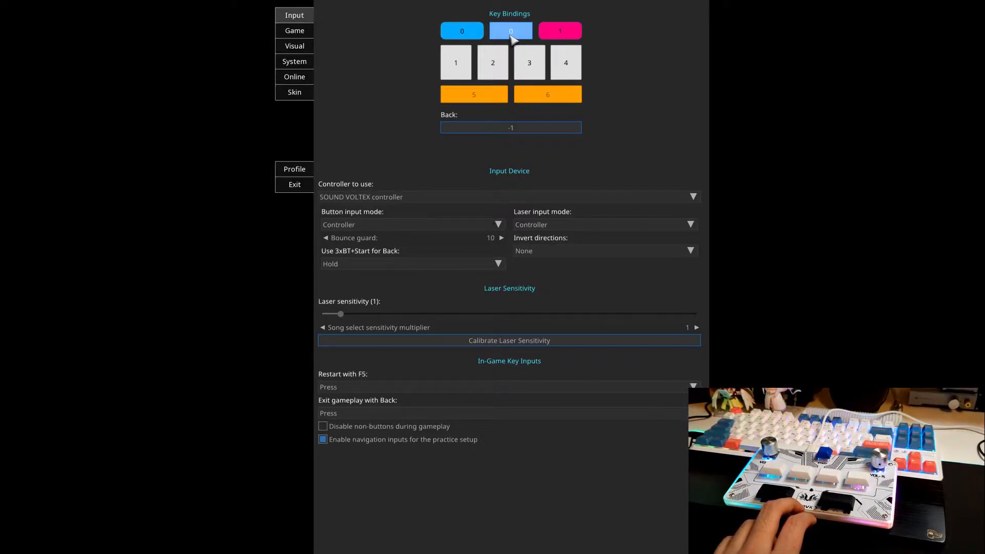
pyautogui.click(511, 31)
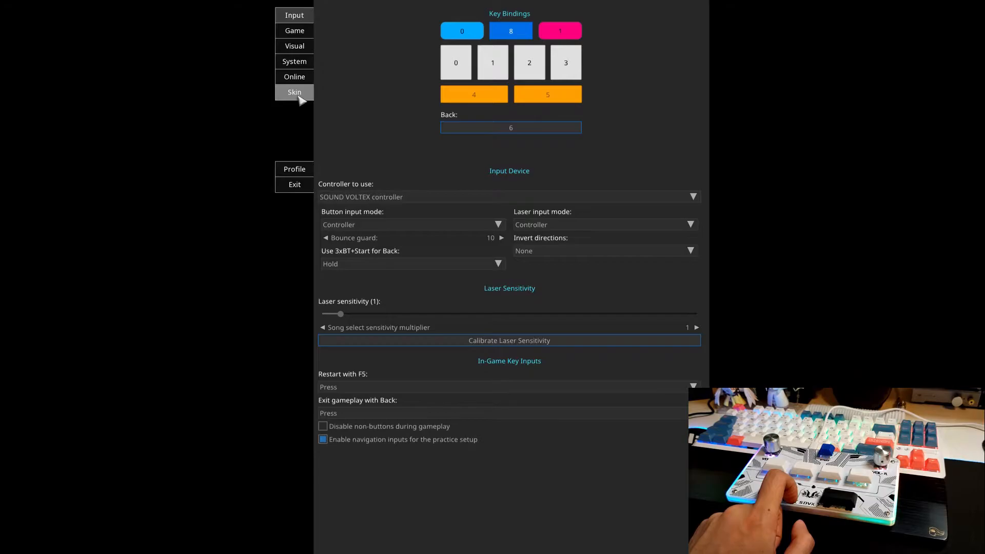
# Pick LiquidWave-1.4.1-Patch as the selected skin and exit settings
pyautogui.click(295, 91)
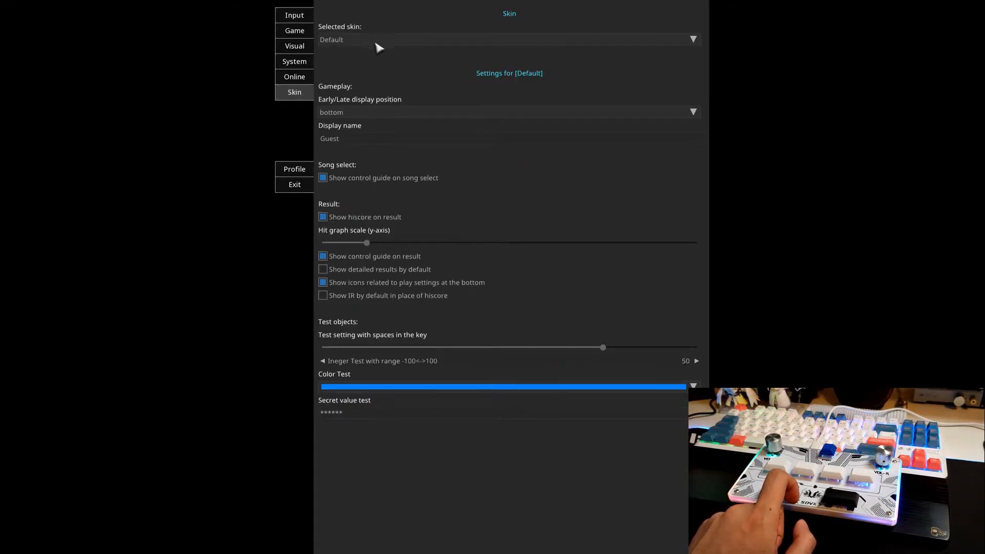
pyautogui.click(505, 39)
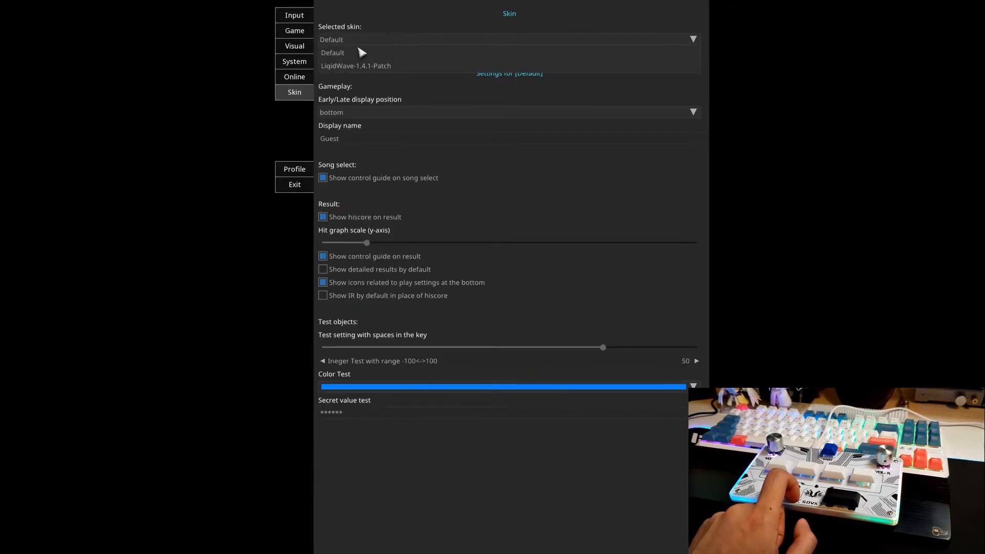
pyautogui.click(356, 66)
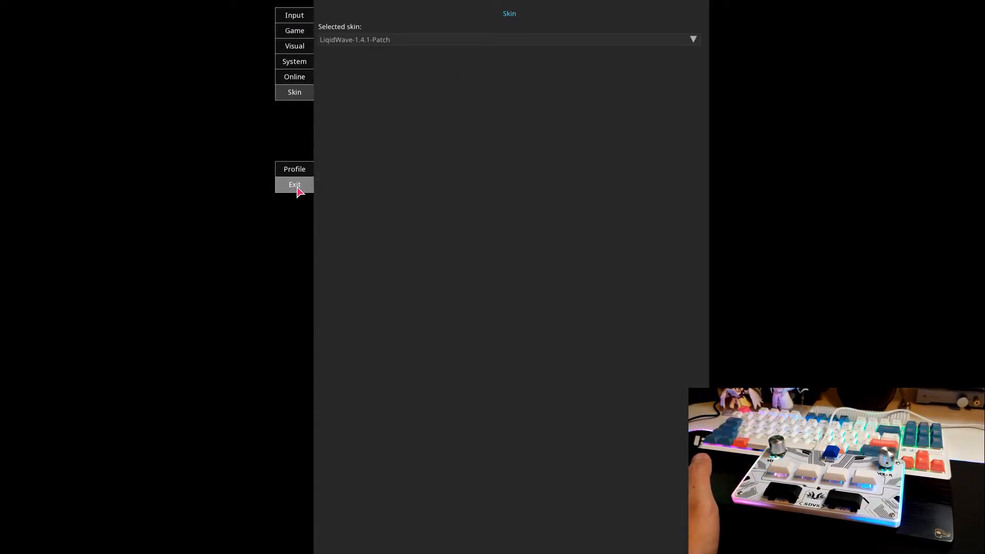
pyautogui.click(294, 184)
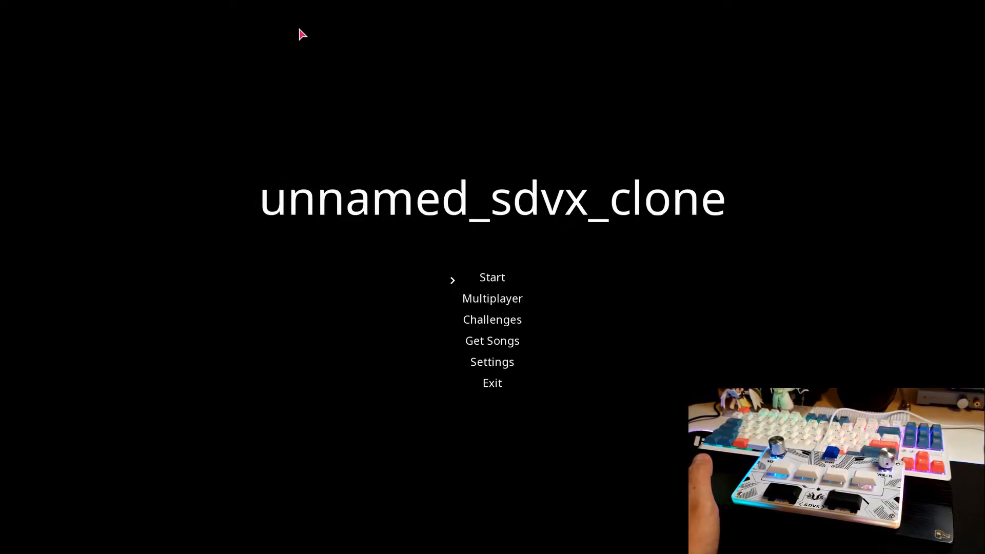
# Reopen settings, return to Input, and calibrate laser sensitivity to about 2.96
pyautogui.click(492, 277)
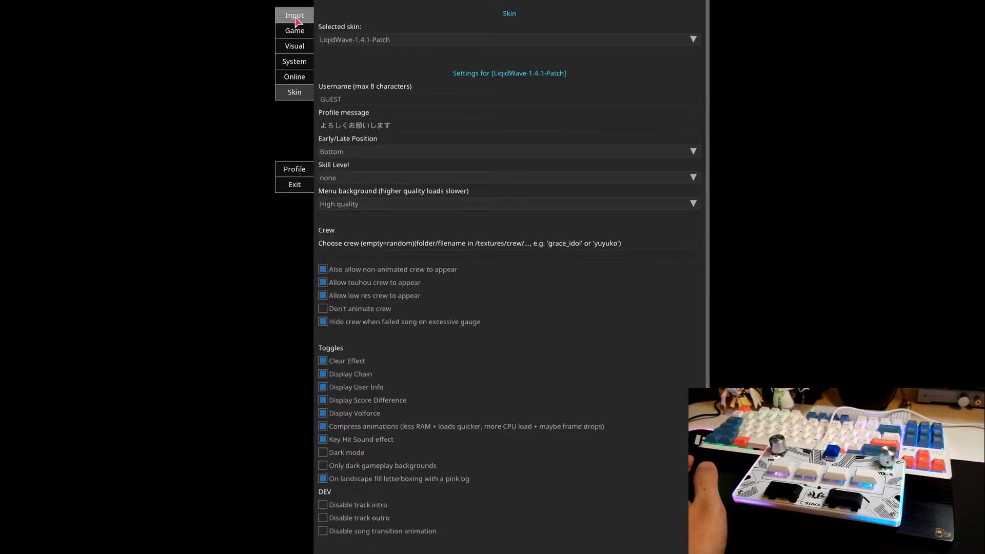
pyautogui.click(295, 16)
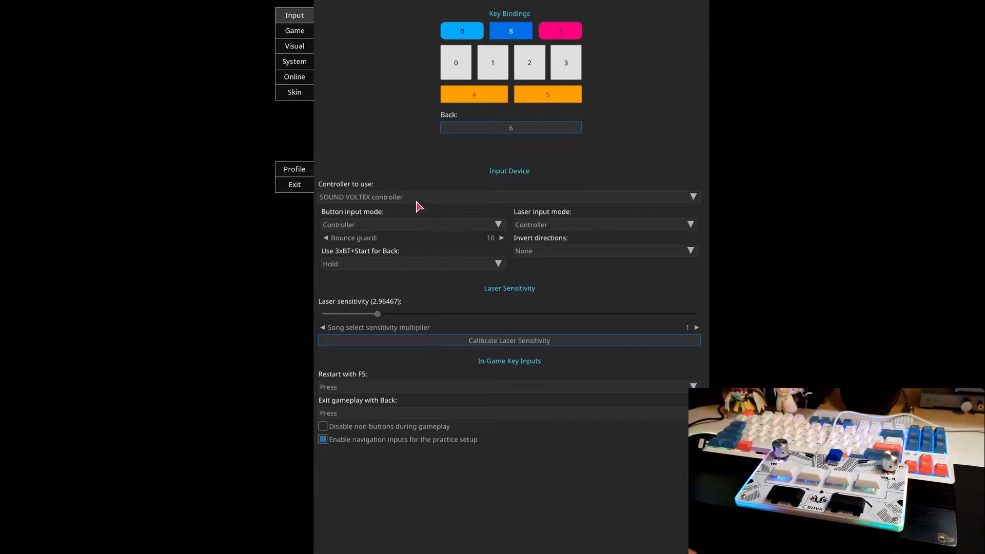
pyautogui.moveTo(450, 212)
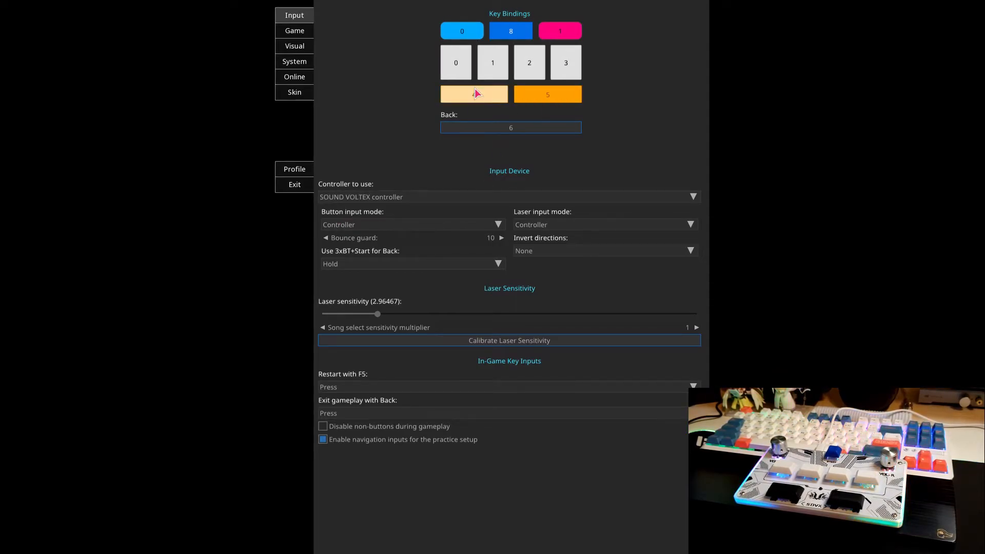
pyautogui.click(474, 94)
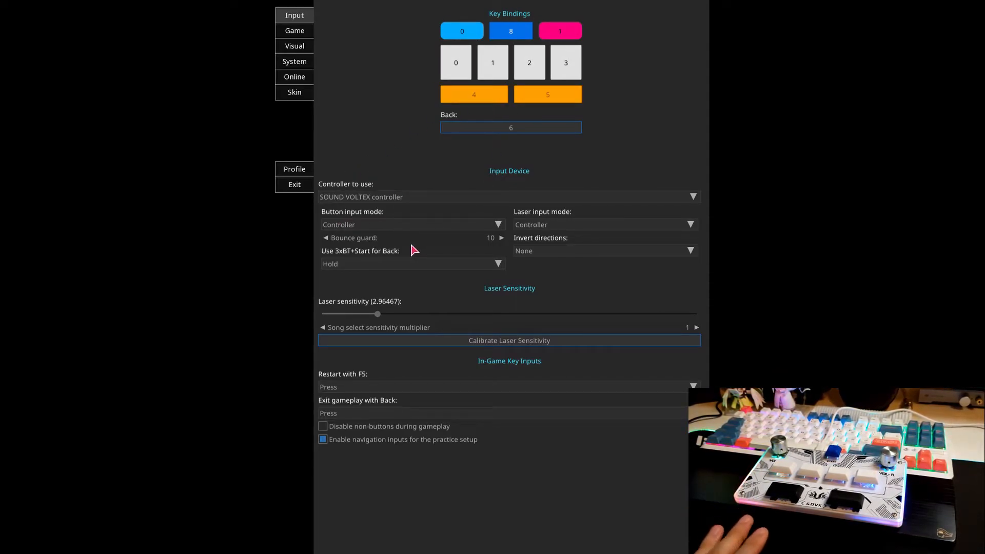
pyautogui.moveTo(318, 204)
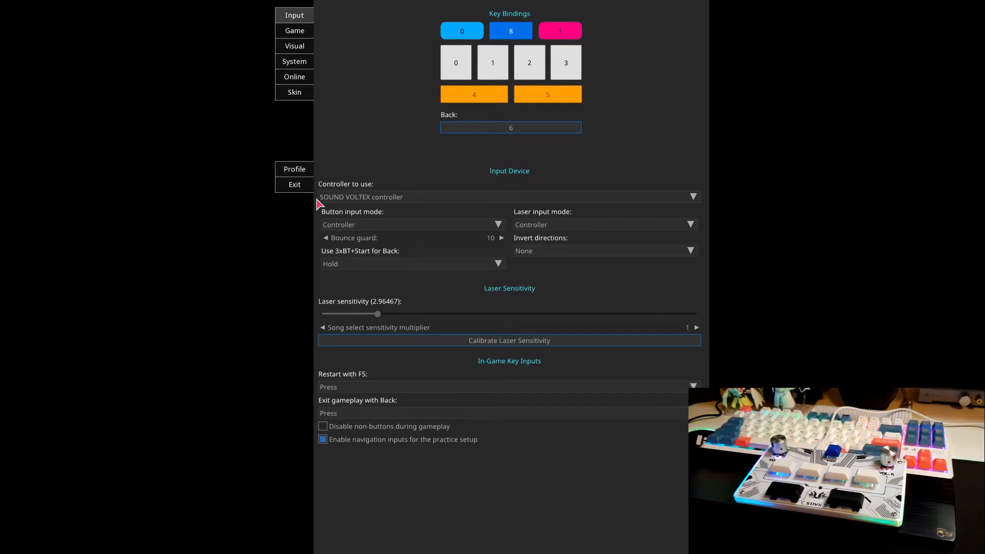
pyautogui.moveTo(313, 166)
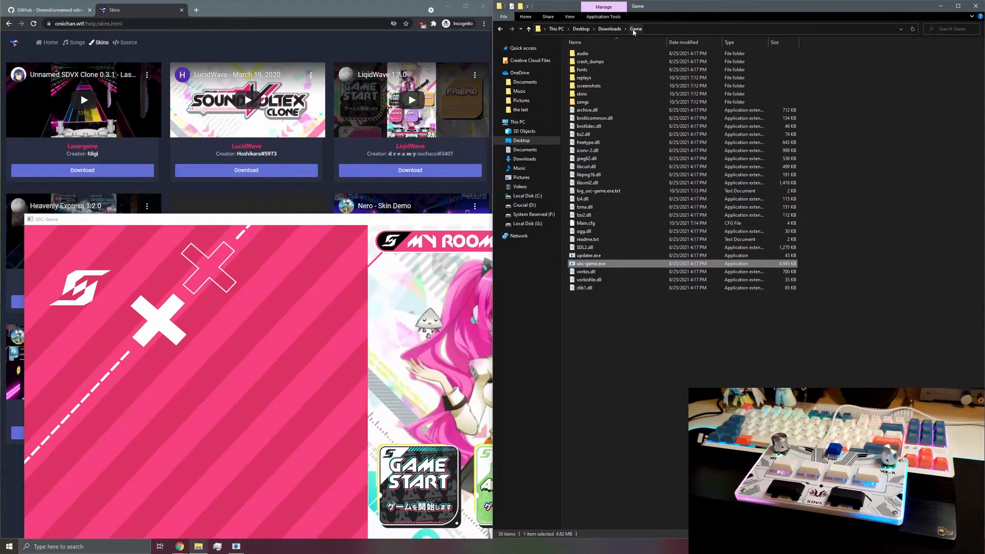
# Copy all song pack folders from Downloads\SDVX1-5 and paste them into Game\songs
pyautogui.click(610, 29)
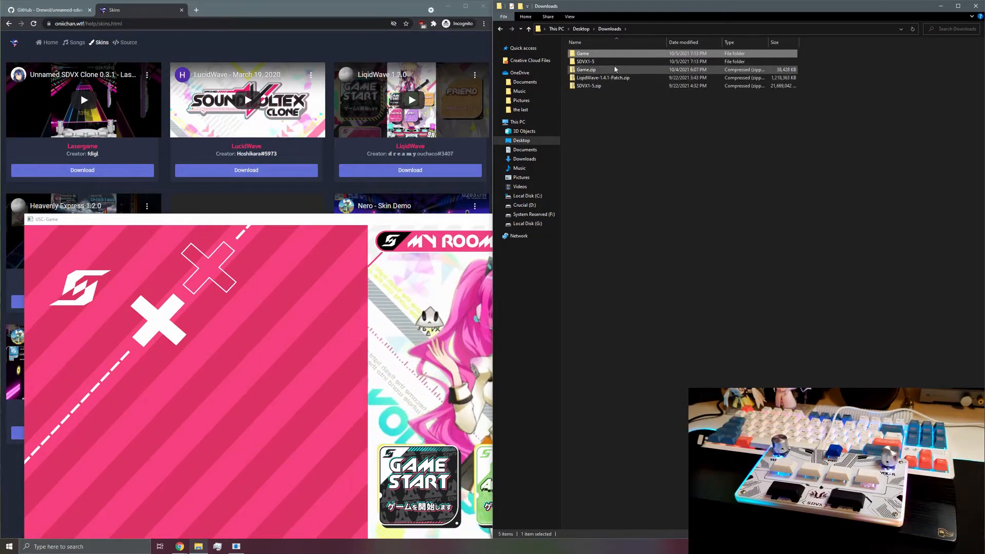
pyautogui.click(586, 61)
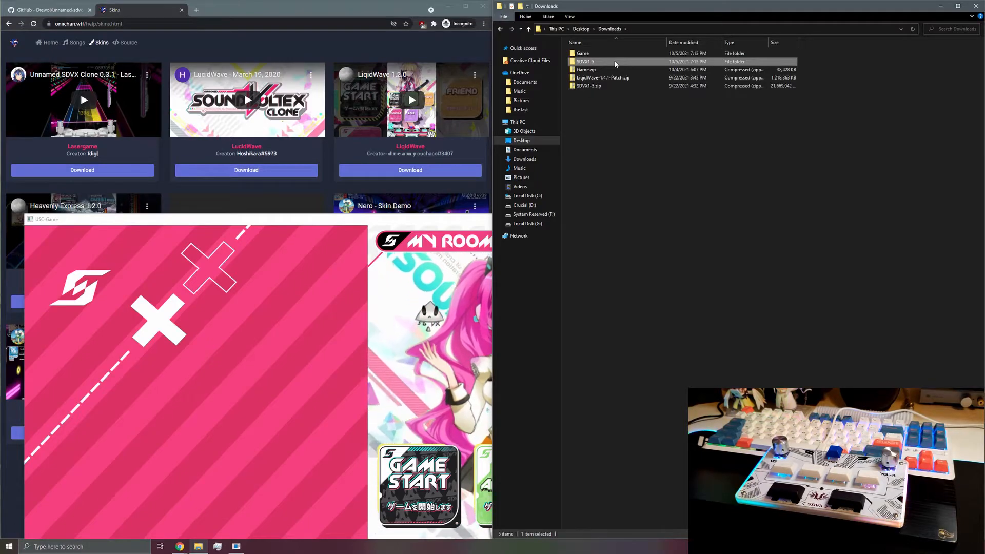
pyautogui.doubleClick(585, 61)
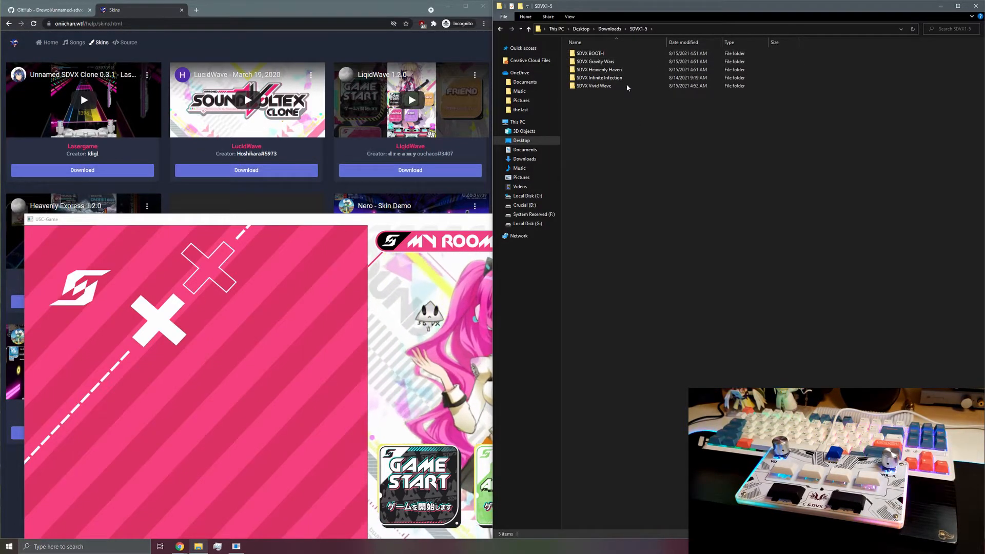
pyautogui.click(589, 53)
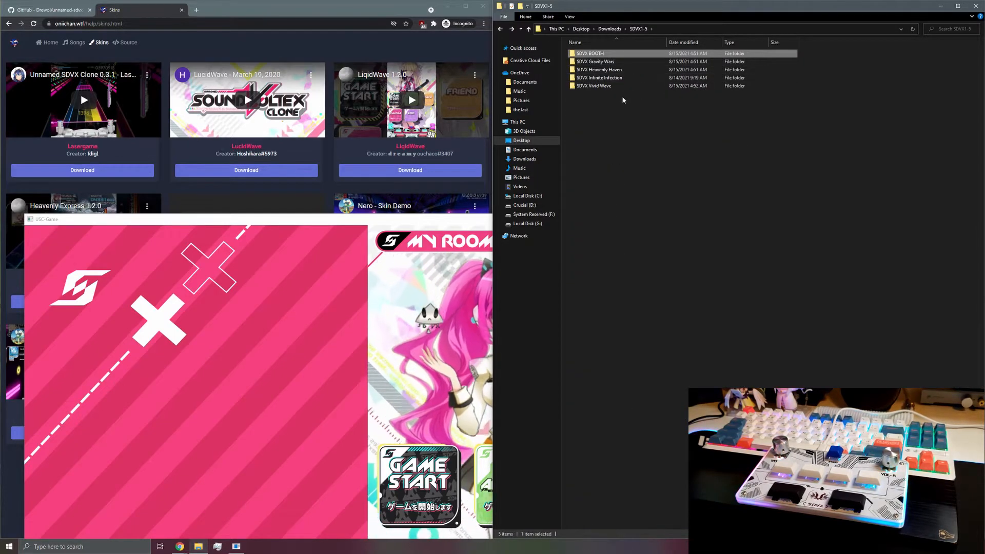
pyautogui.rightClick(592, 52)
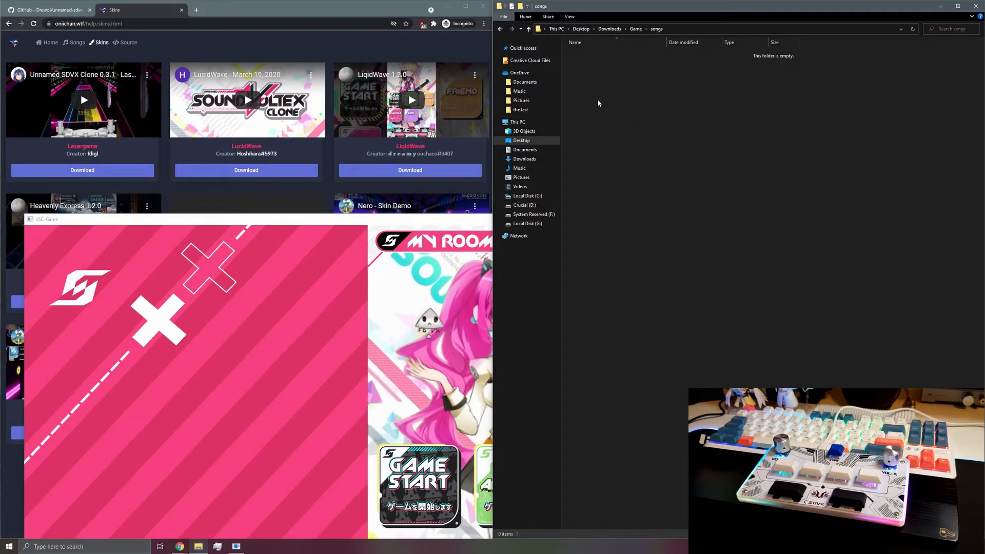
pyautogui.rightClick(599, 103)
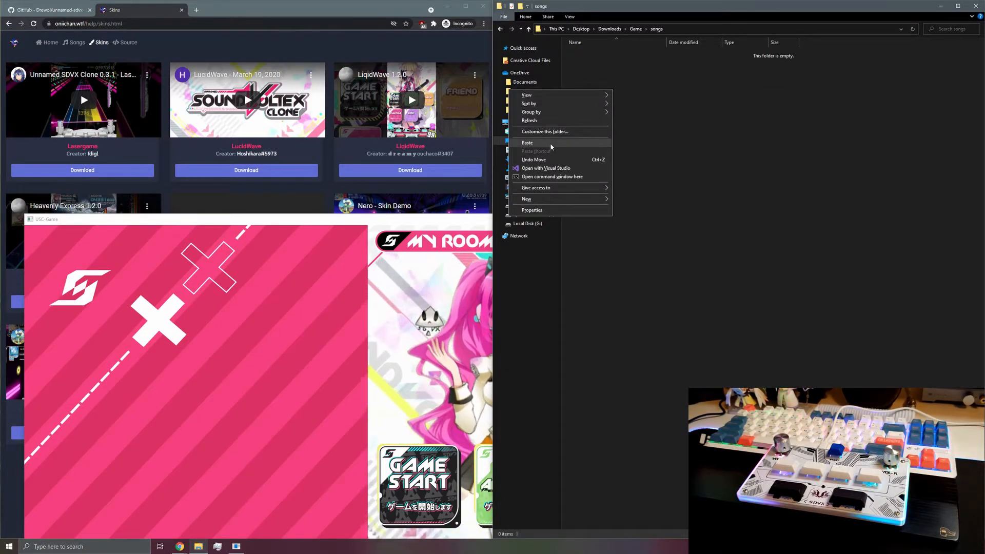
pyautogui.click(526, 143)
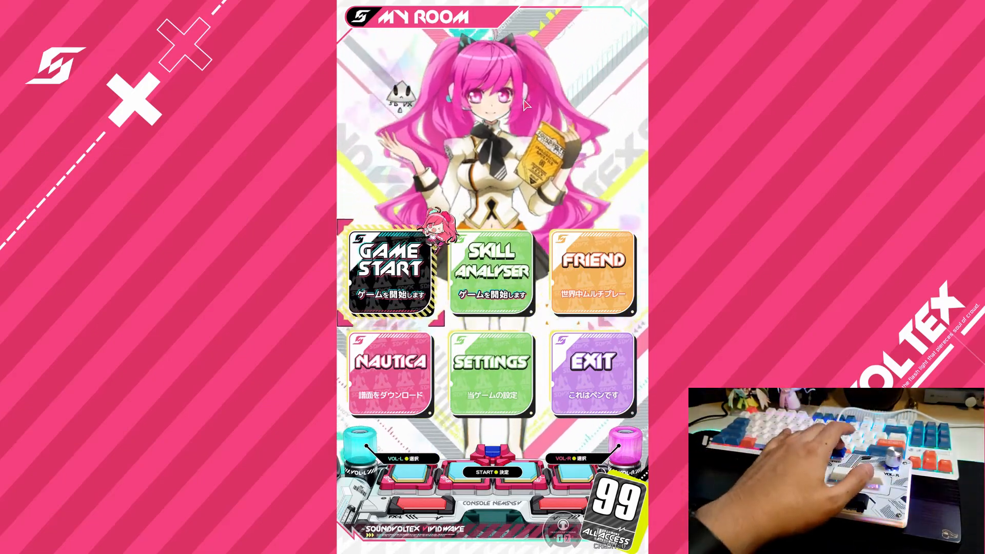
# Enter song select via GAME START and confirm .59 -BOOTH BOOST REMIX- with Enter
pyautogui.click(390, 264)
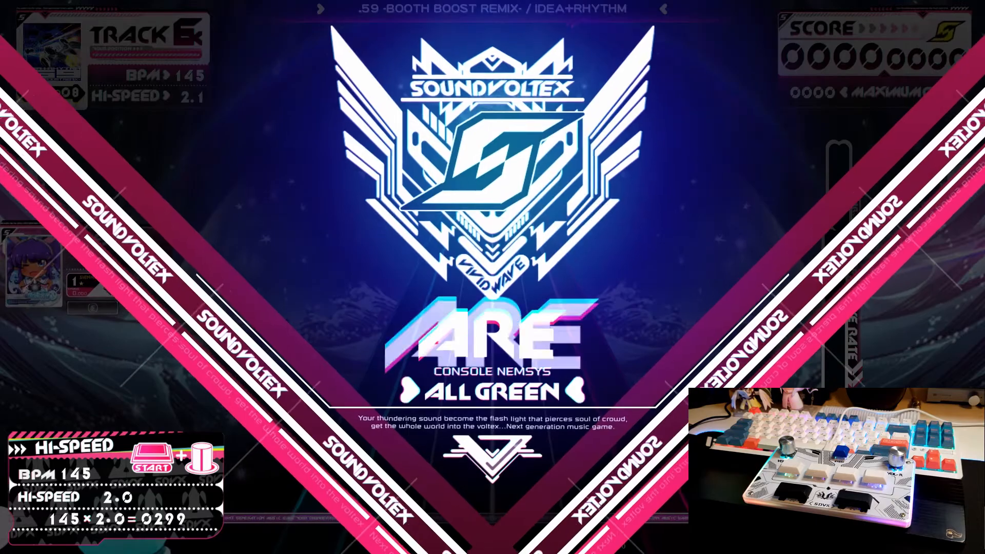
pyautogui.press('enter')
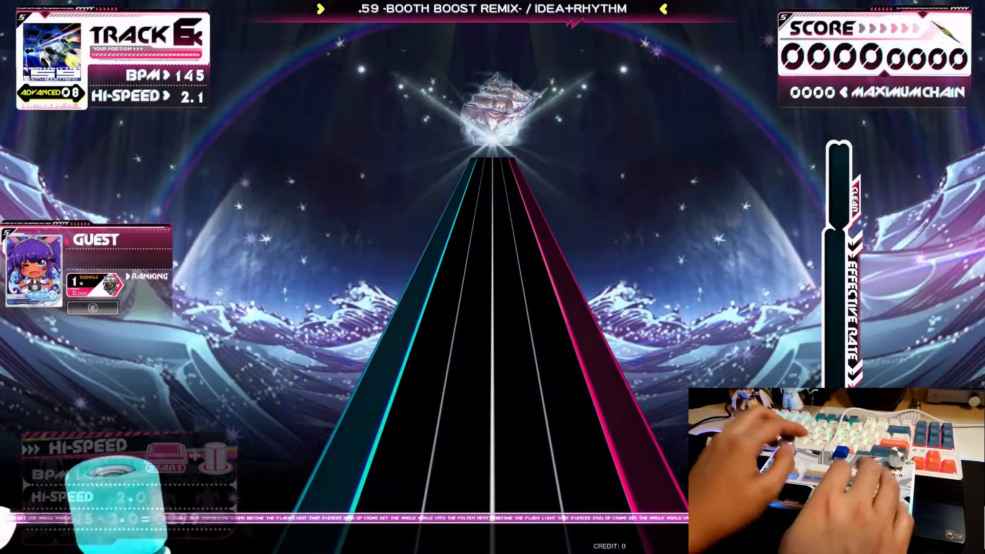